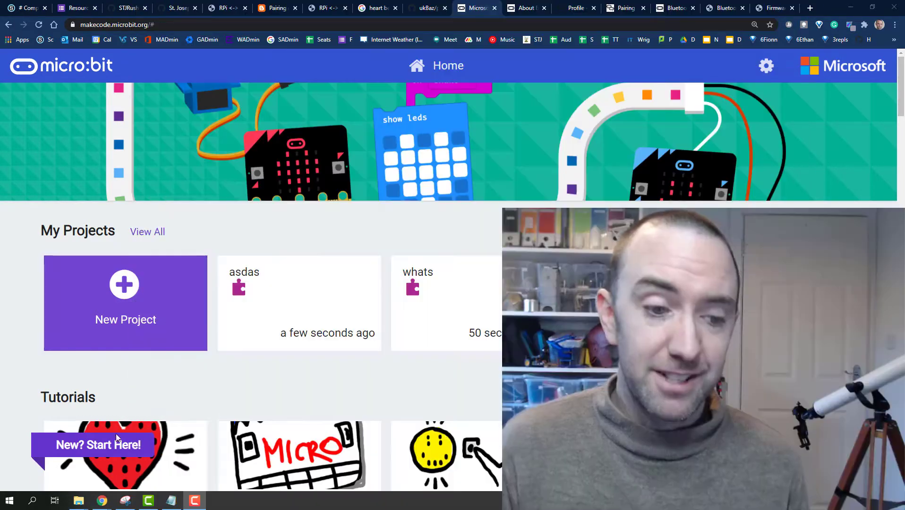
Start a new blank project and scroll the block toolbox down to Extensions
left_click(126, 303)
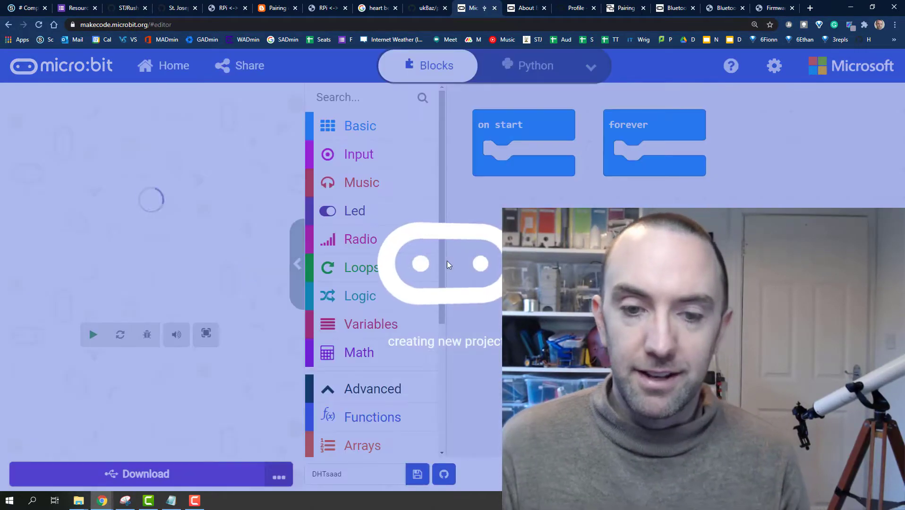
scroll("down", 3)
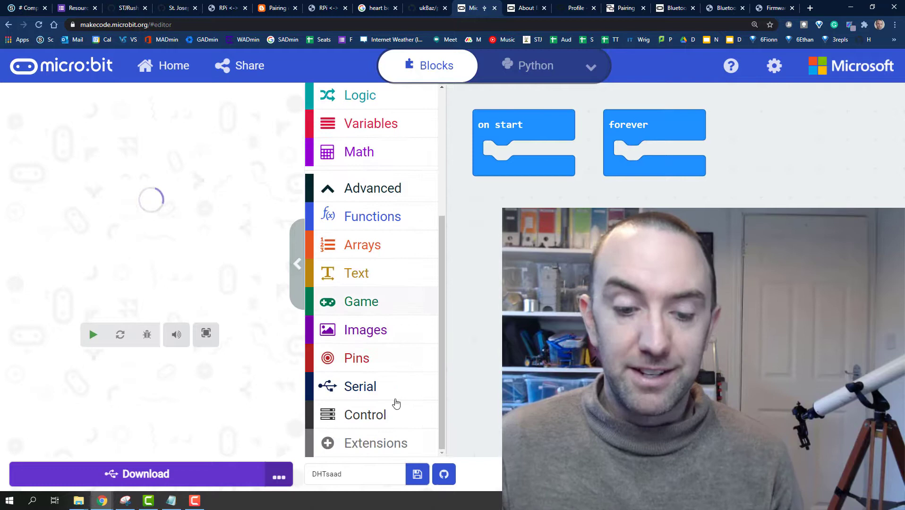
Add the DHT11/DHT22 extension from the gallery by searching 'dht11'
left_click(376, 444)
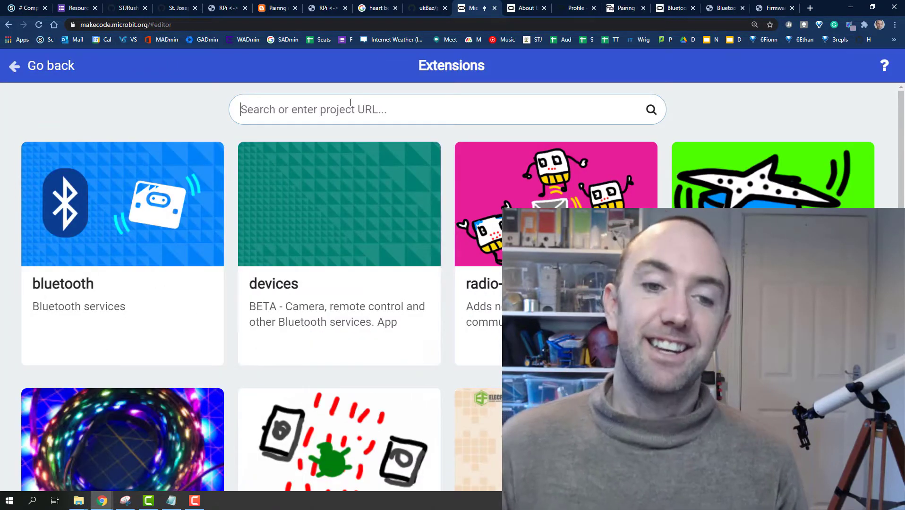
type("dht")
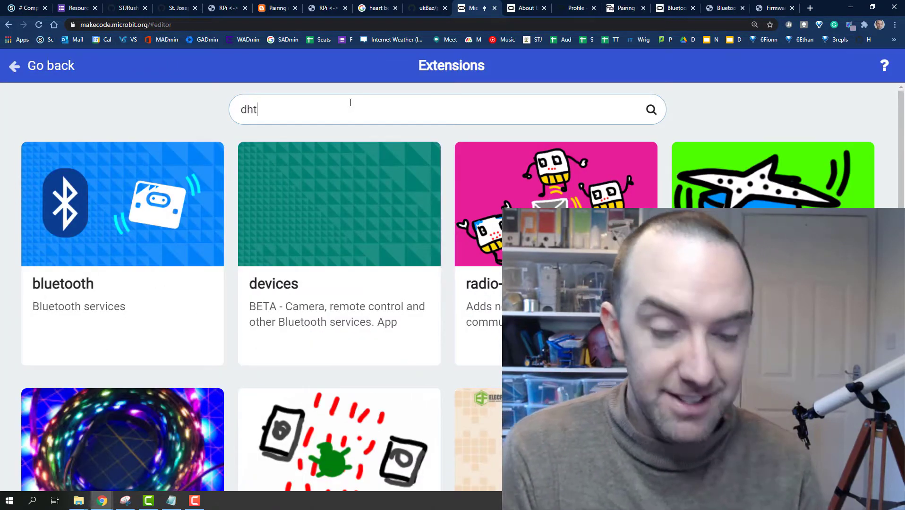
type("11")
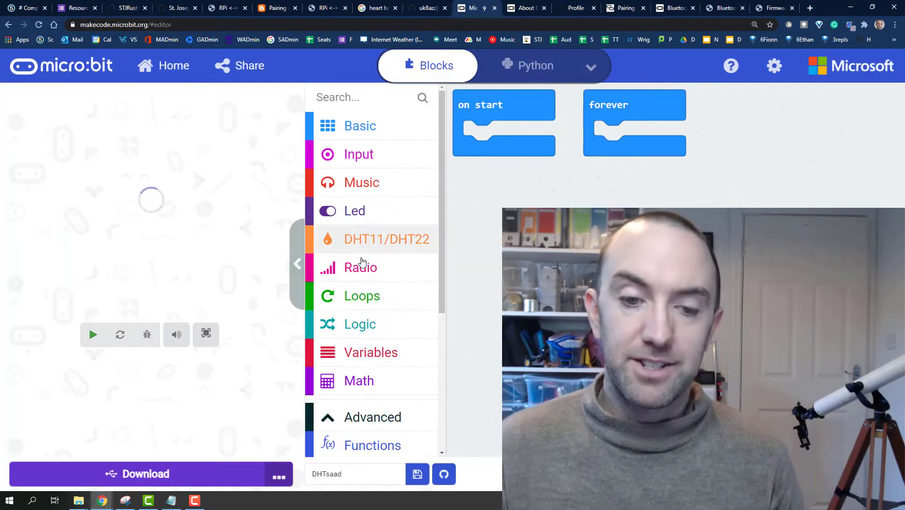
Build the forever loop: query DHT11 on pin P1 and show the temperature reading as a number
left_click(383, 239)
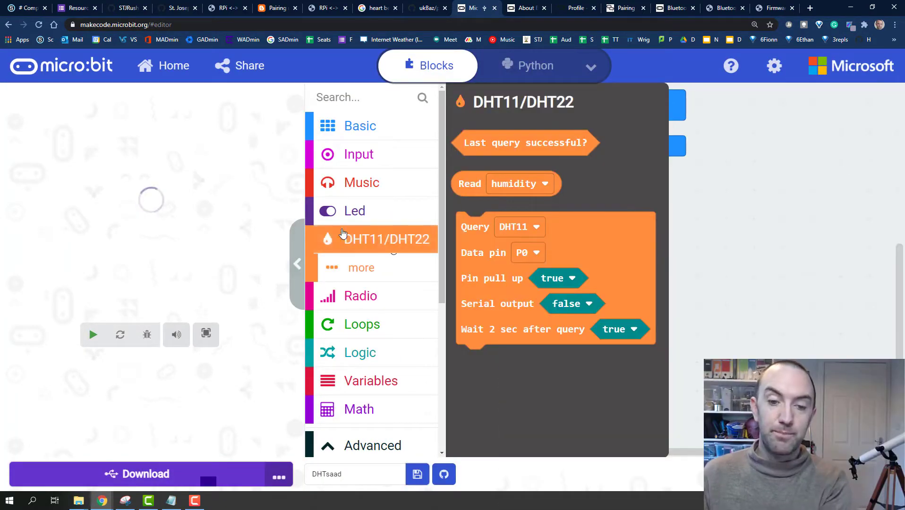
left_click(93, 334)
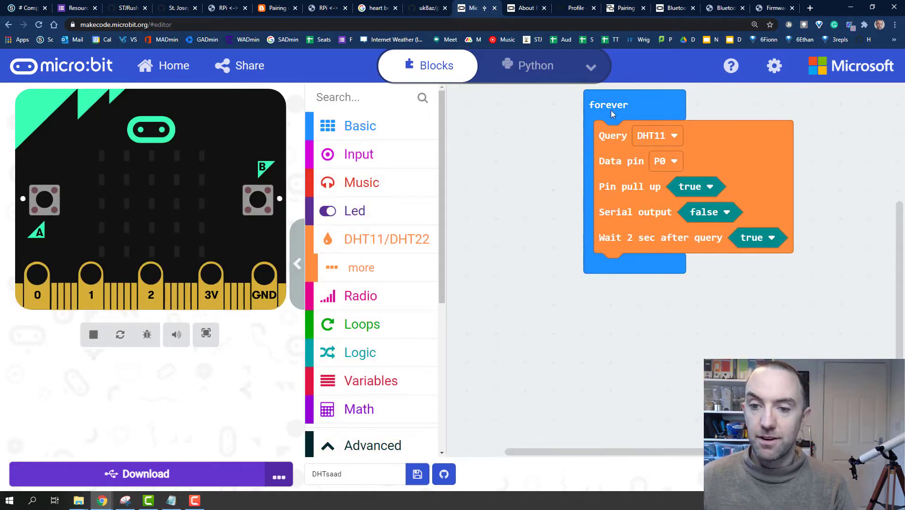
left_click(360, 126)
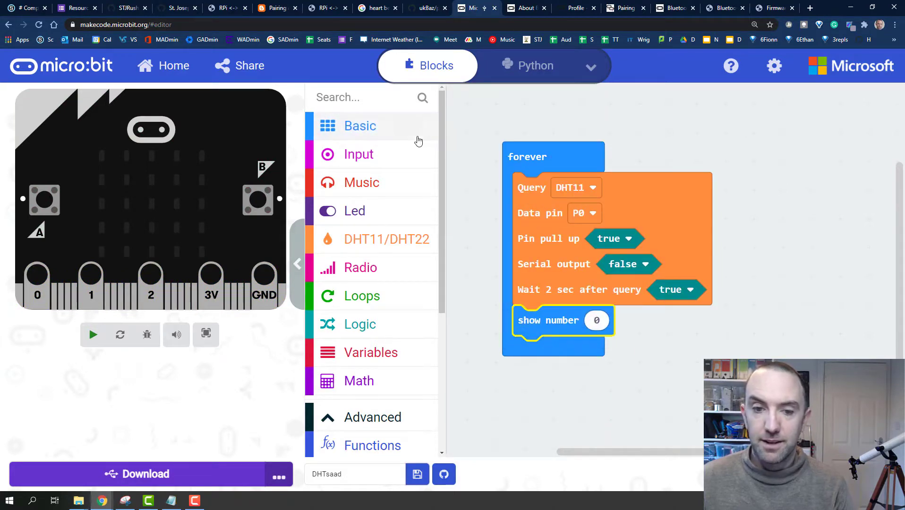
left_click(386, 239)
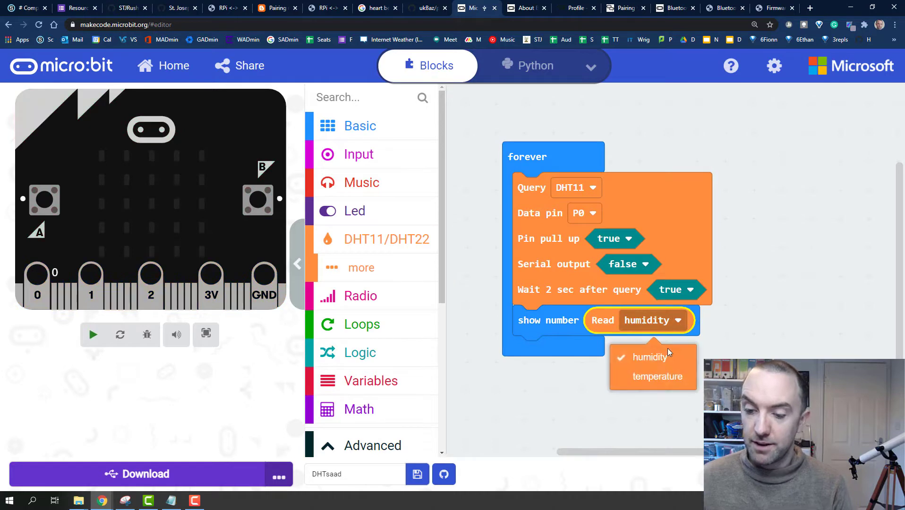
left_click(653, 376)
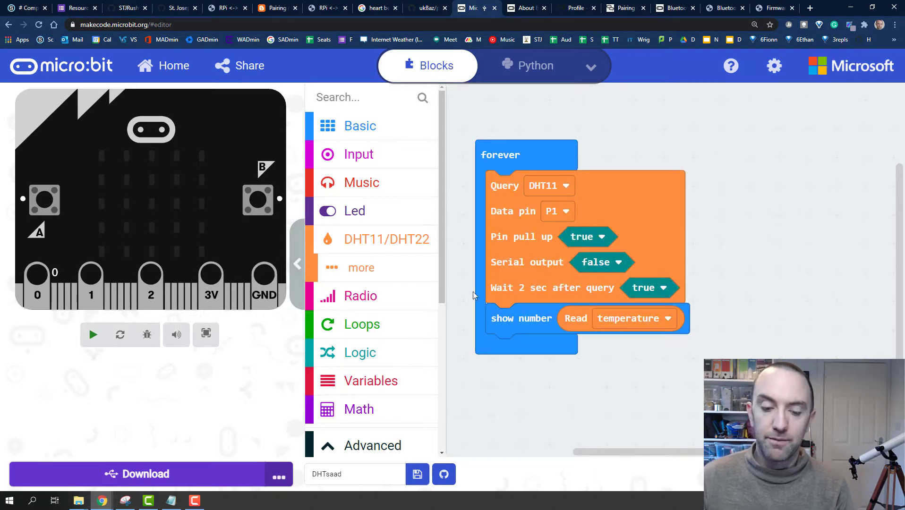
Download the DHTsaad program to the micro:bit and confirm completion
left_click(137, 474)
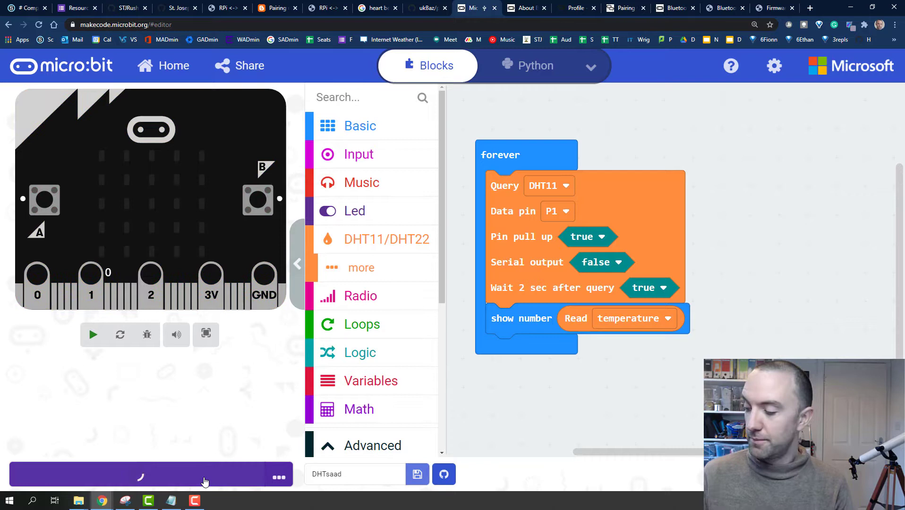
left_click(145, 475)
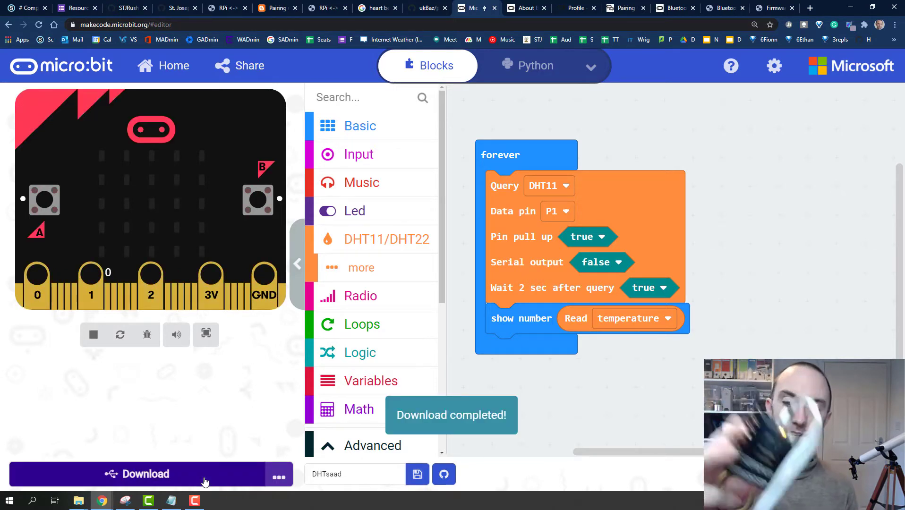